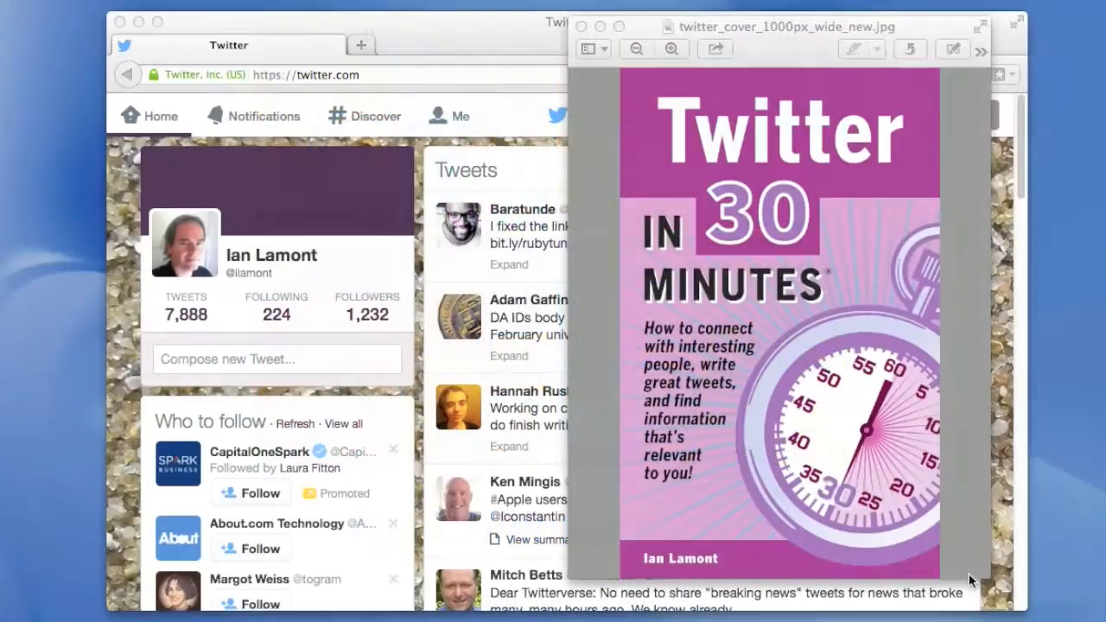
pyautogui.moveTo(975, 568)
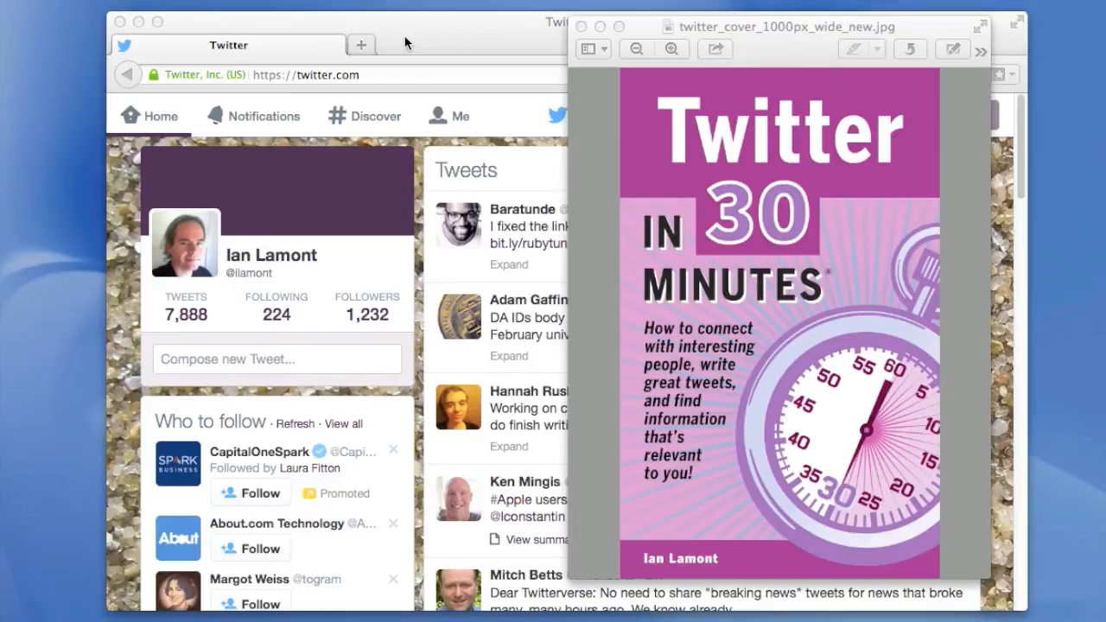
# Bring the Twitter home timeline in front of the book cover image
pyautogui.click(581, 26)
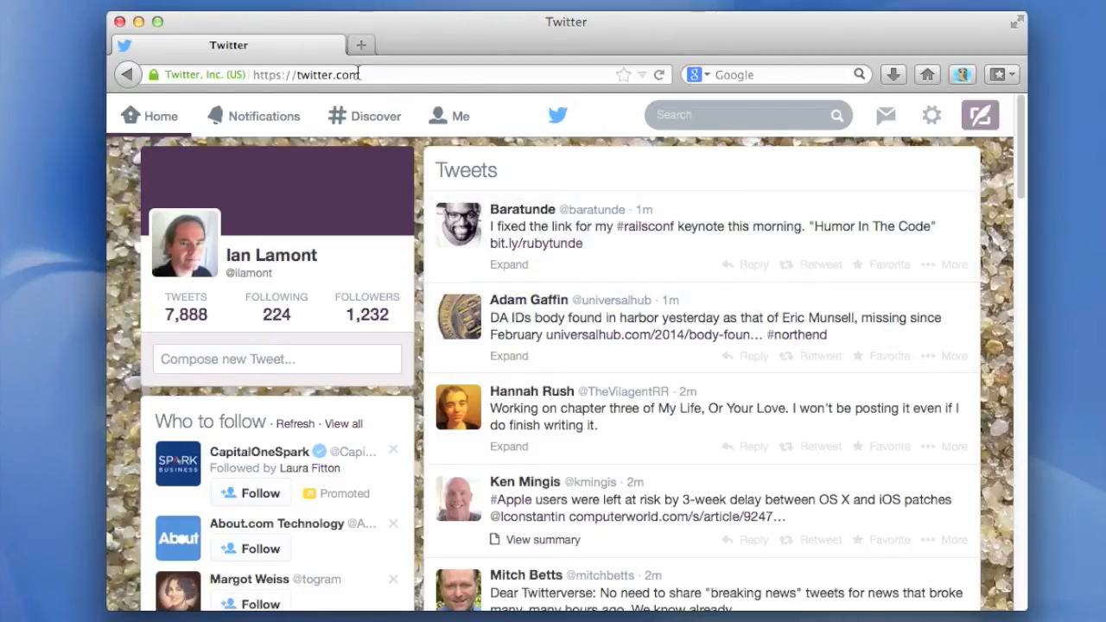
pyautogui.moveTo(371, 216)
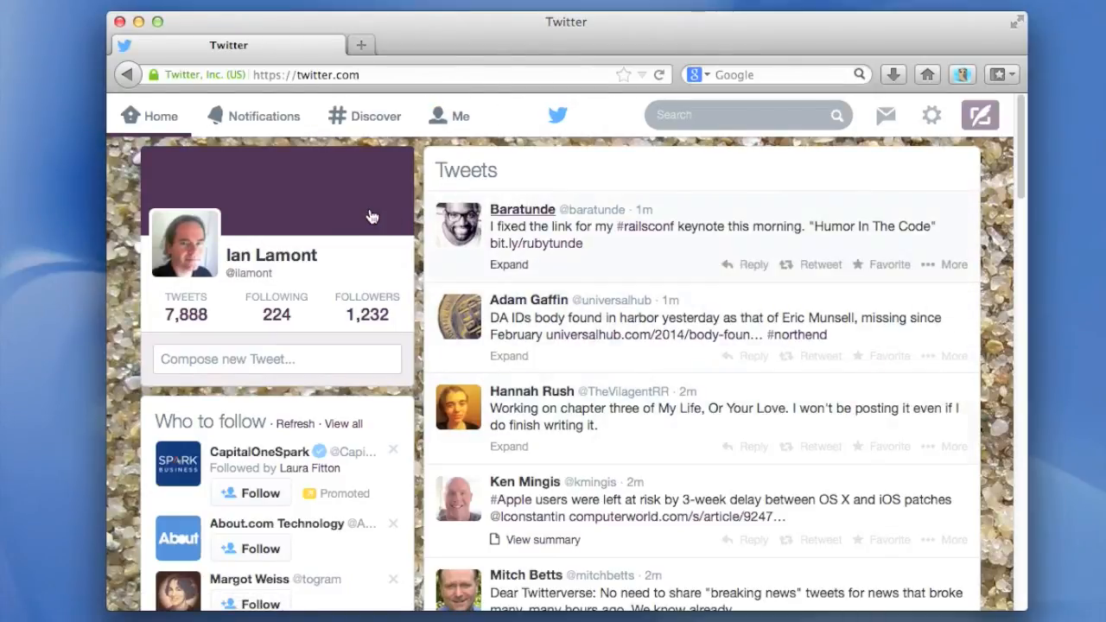
pyautogui.moveTo(361, 147)
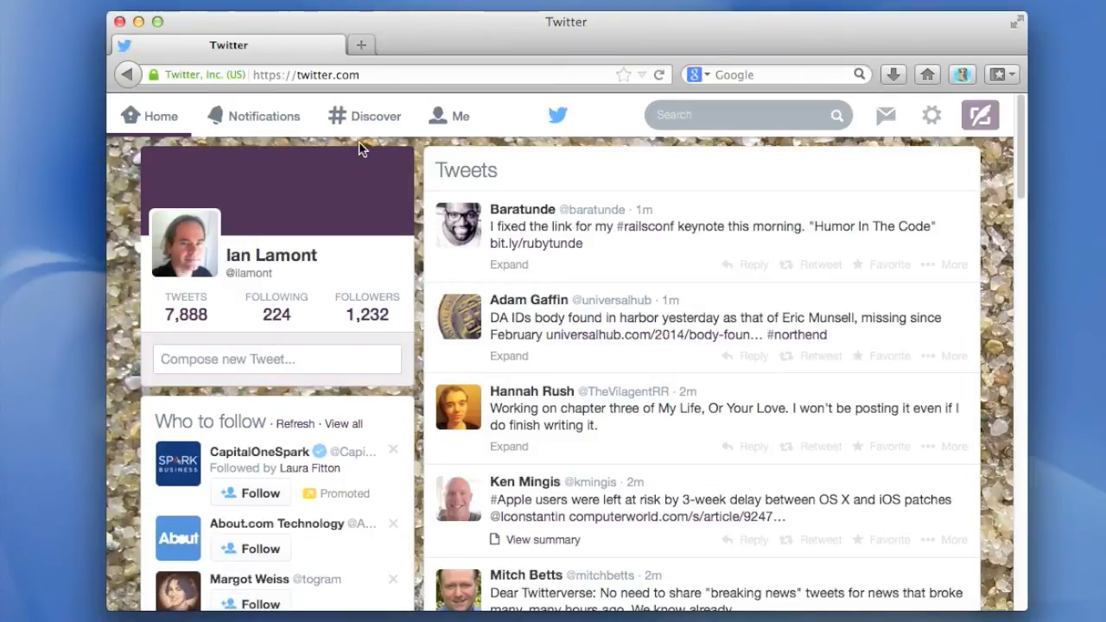
pyautogui.moveTo(579, 167)
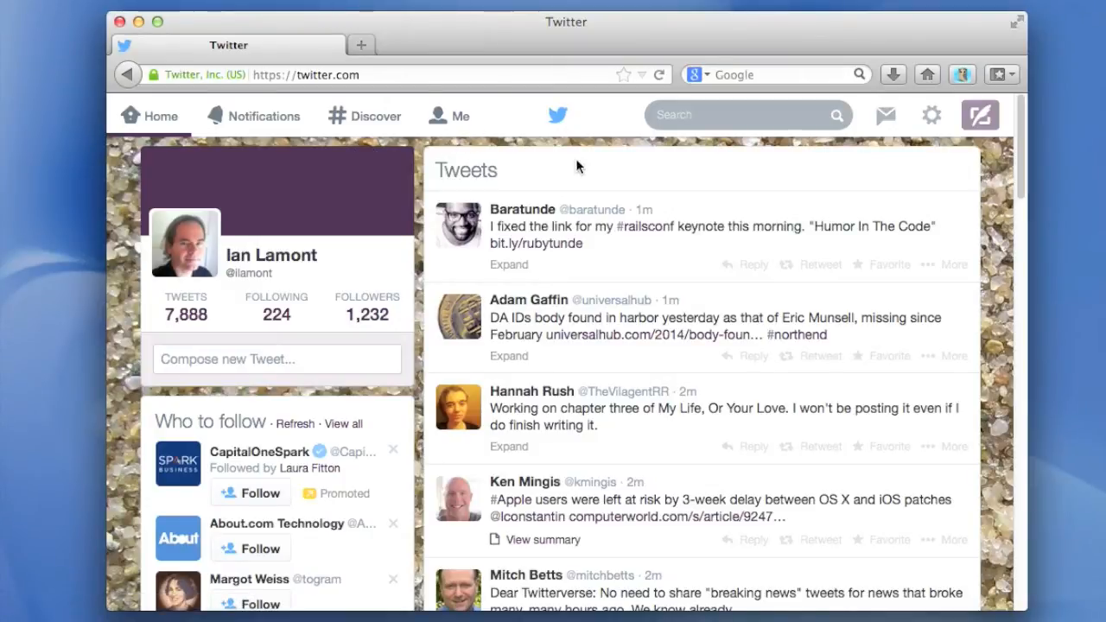
pyautogui.moveTo(327, 104)
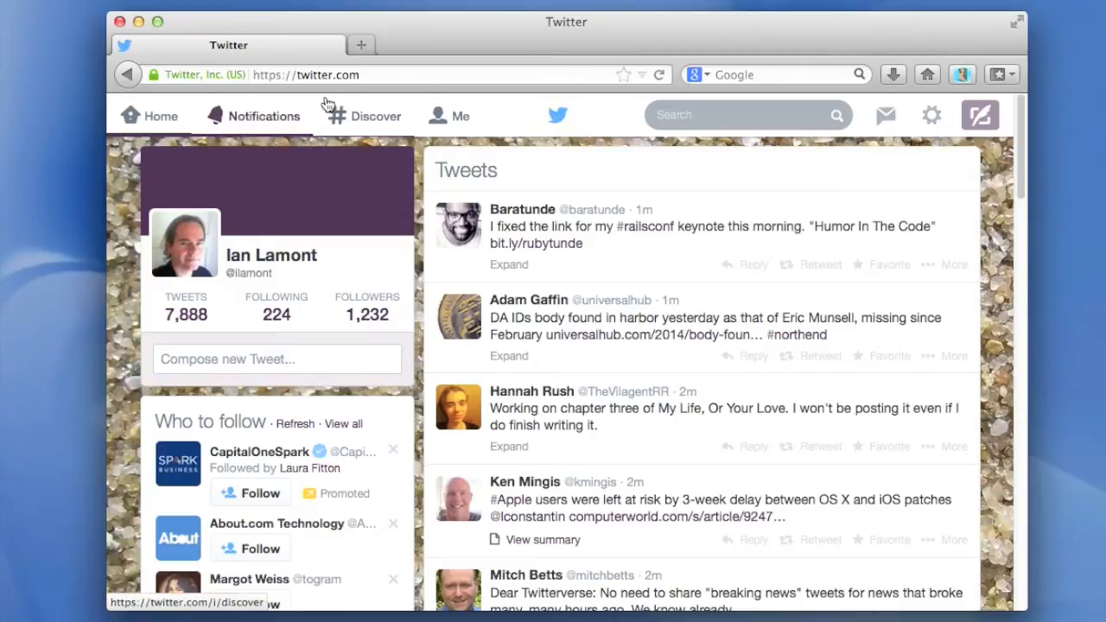
pyautogui.moveTo(839, 115)
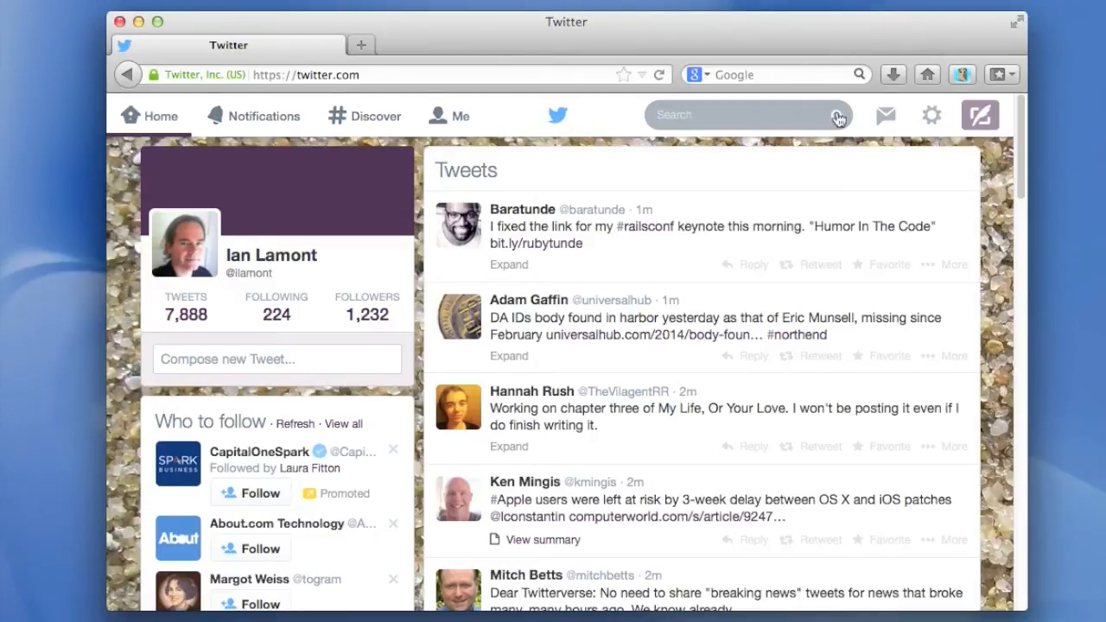
pyautogui.moveTo(932, 115)
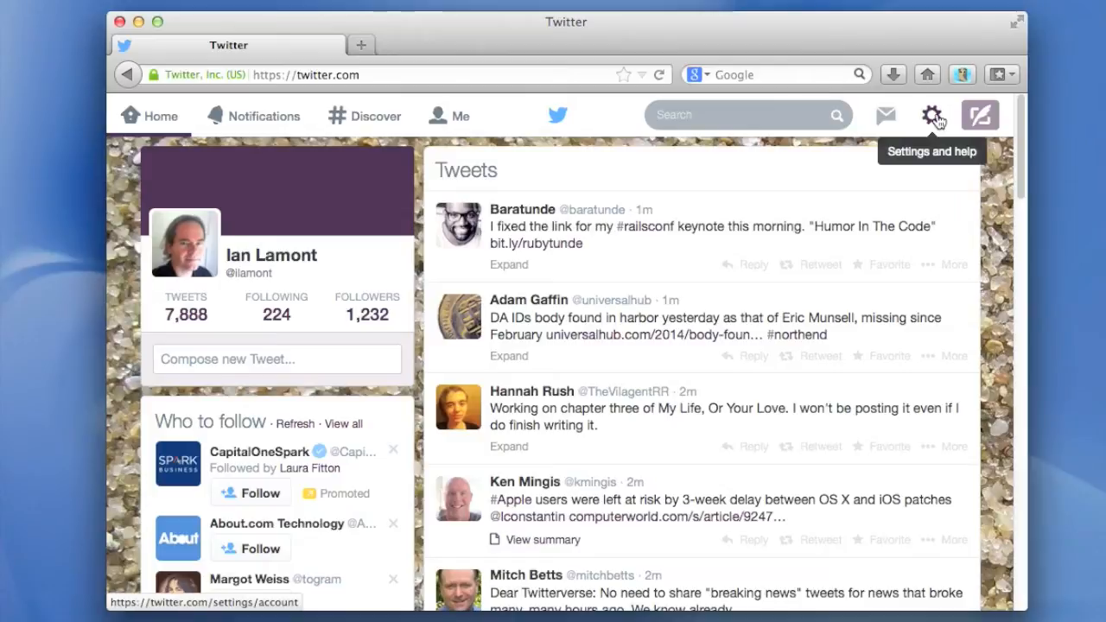
# Open Settings from the gear menu to reach the account settings page
pyautogui.click(932, 115)
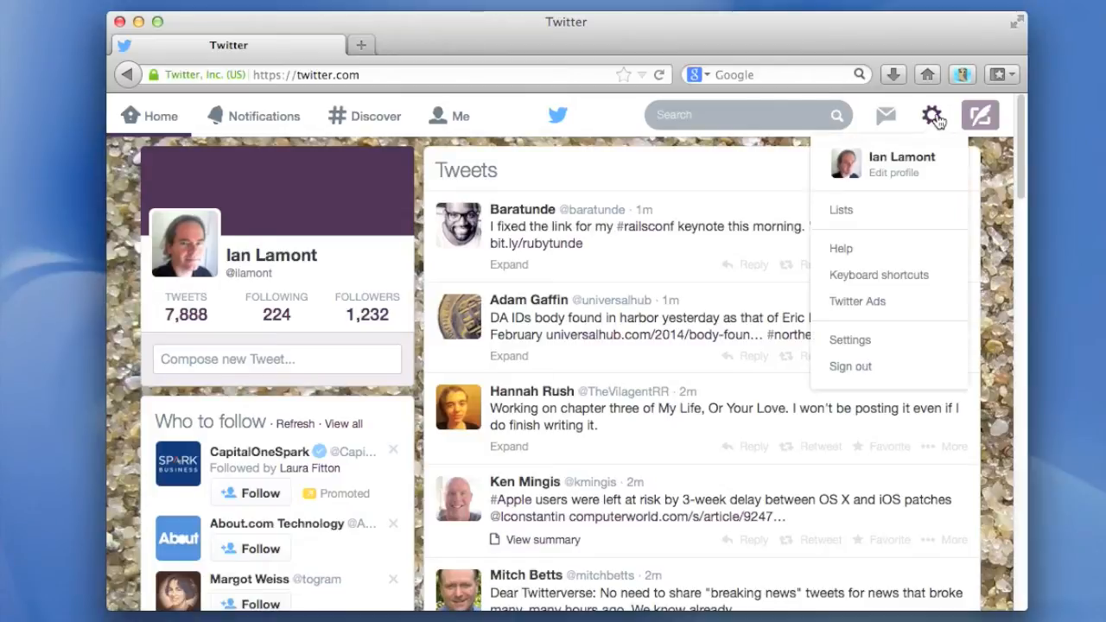
pyautogui.moveTo(851, 339)
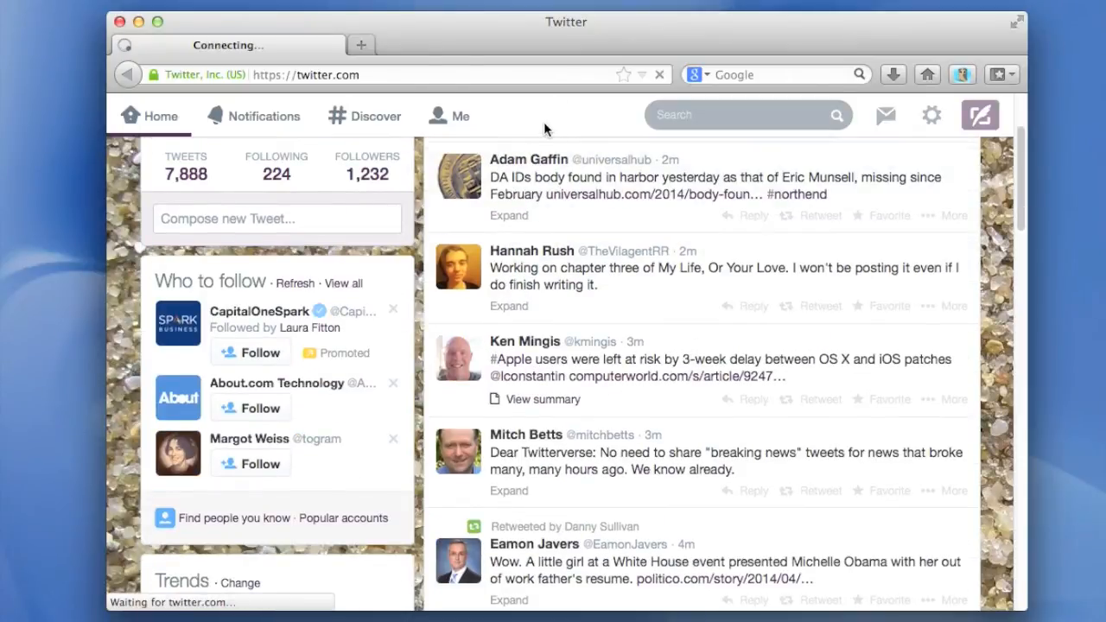
pyautogui.click(932, 115)
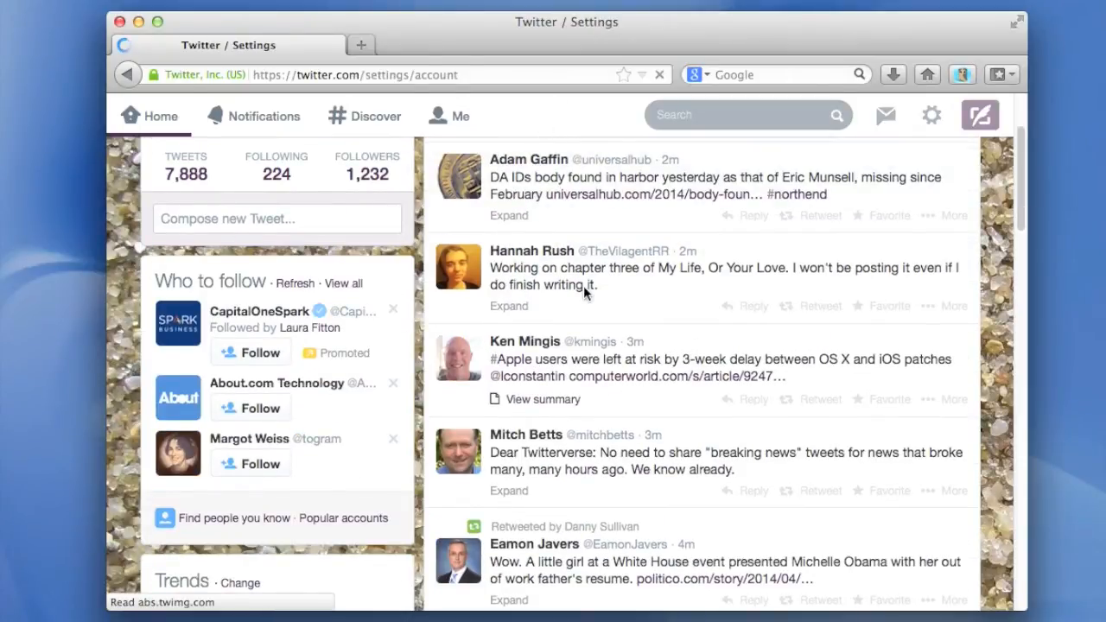
pyautogui.click(932, 115)
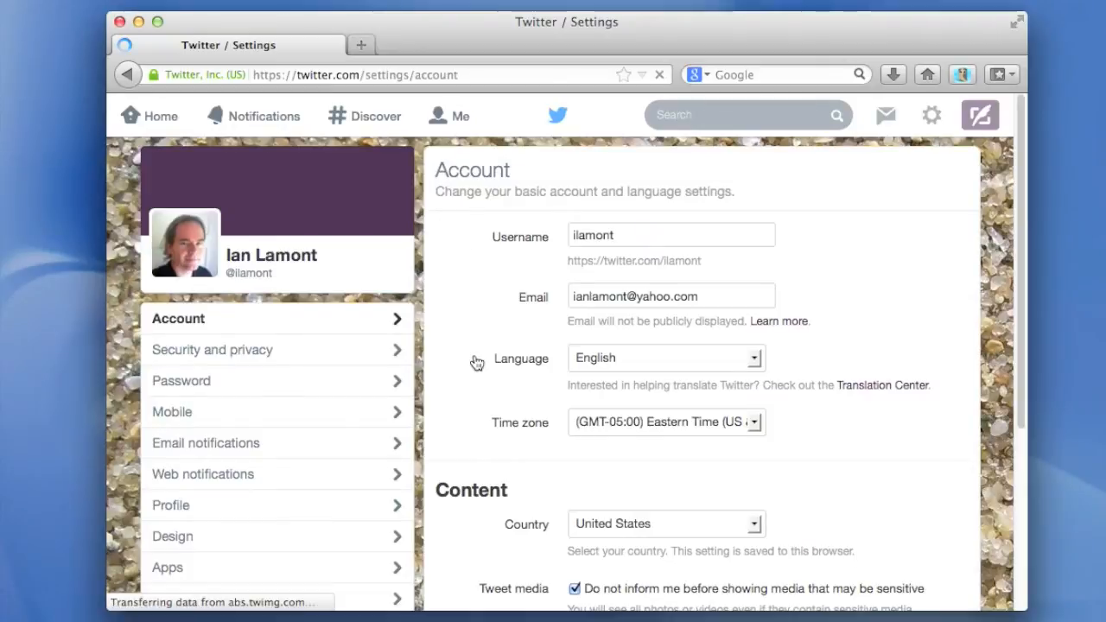
pyautogui.moveTo(400, 367)
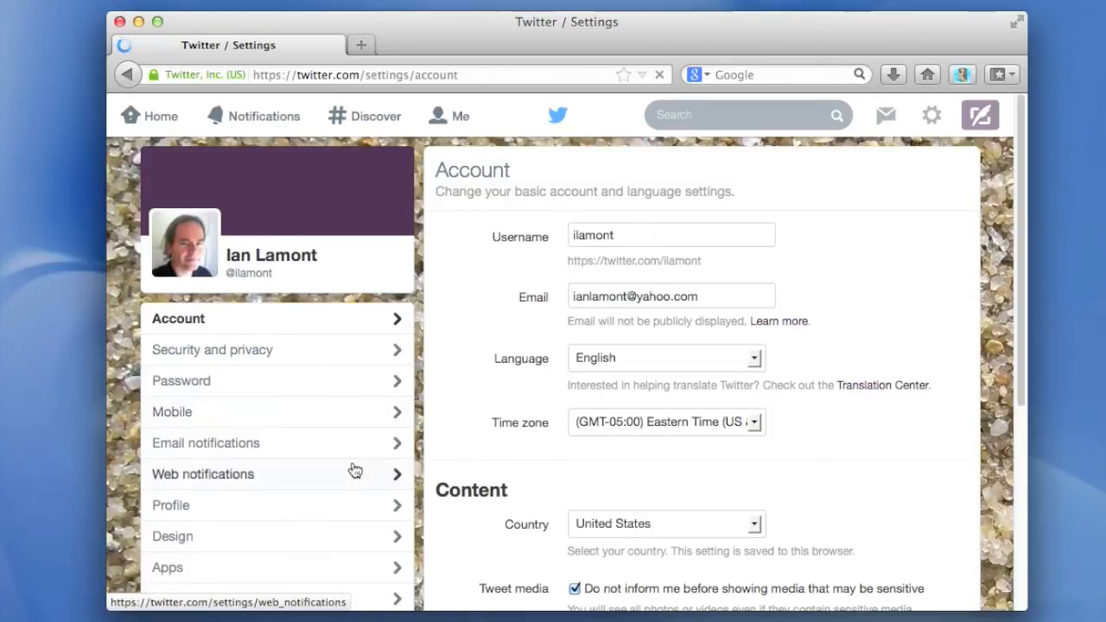
pyautogui.moveTo(180, 417)
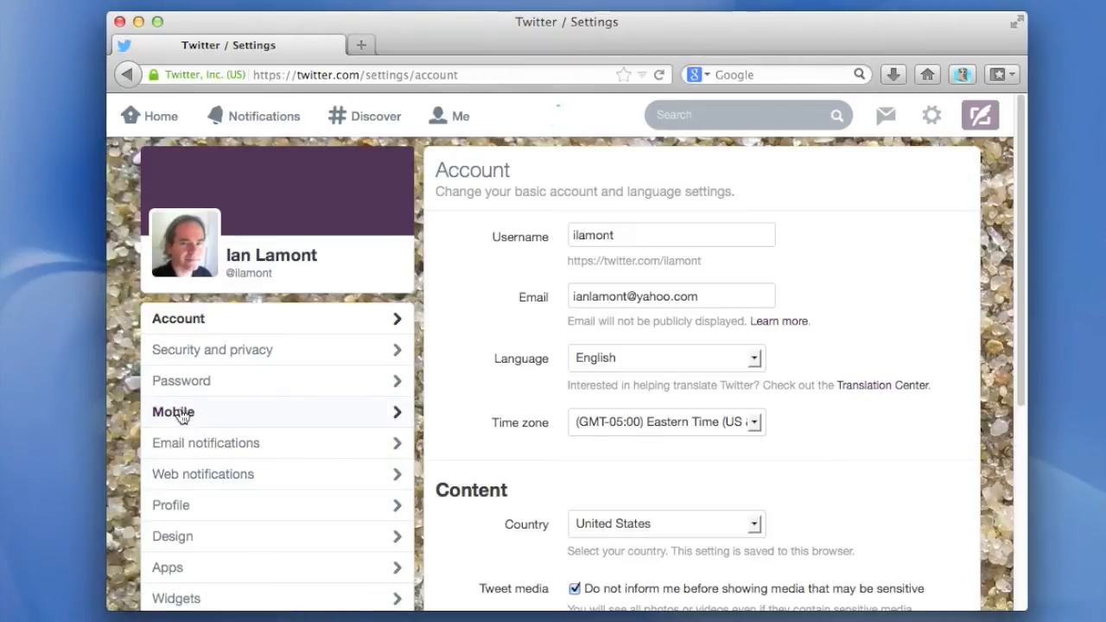
# Go to the Mobile settings and scroll to the text notification and sleep options
pyautogui.click(173, 411)
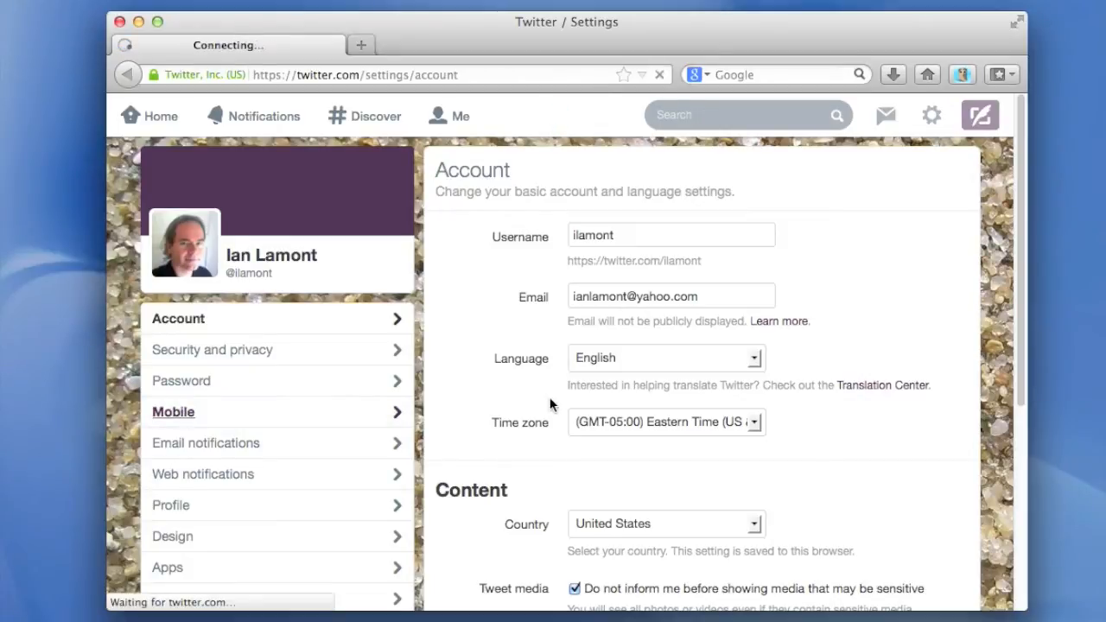
pyautogui.click(172, 411)
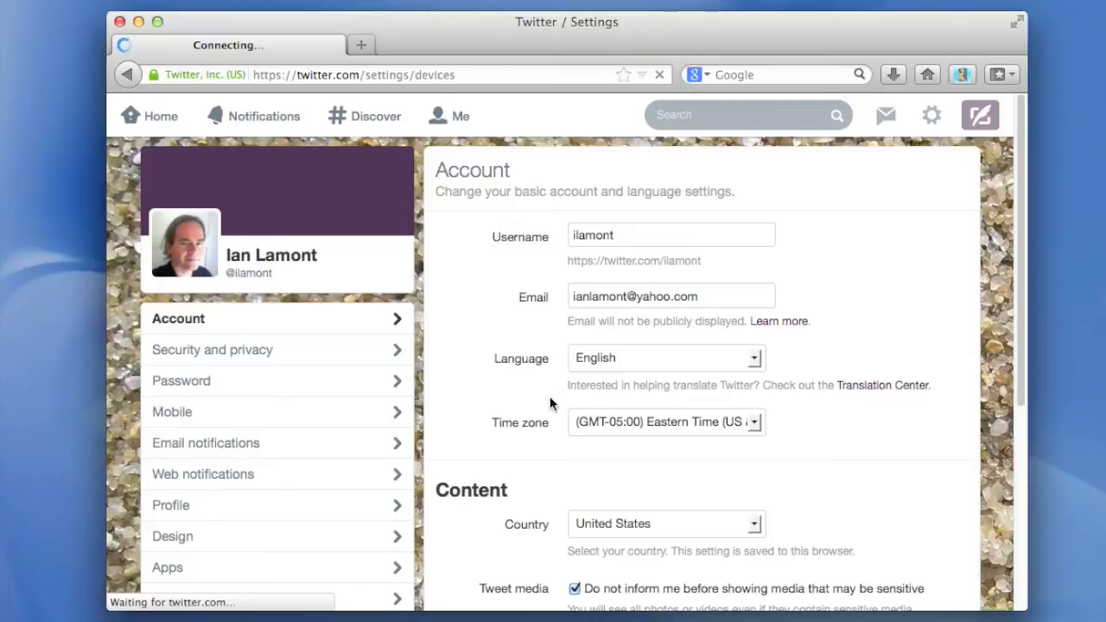
pyautogui.click(173, 411)
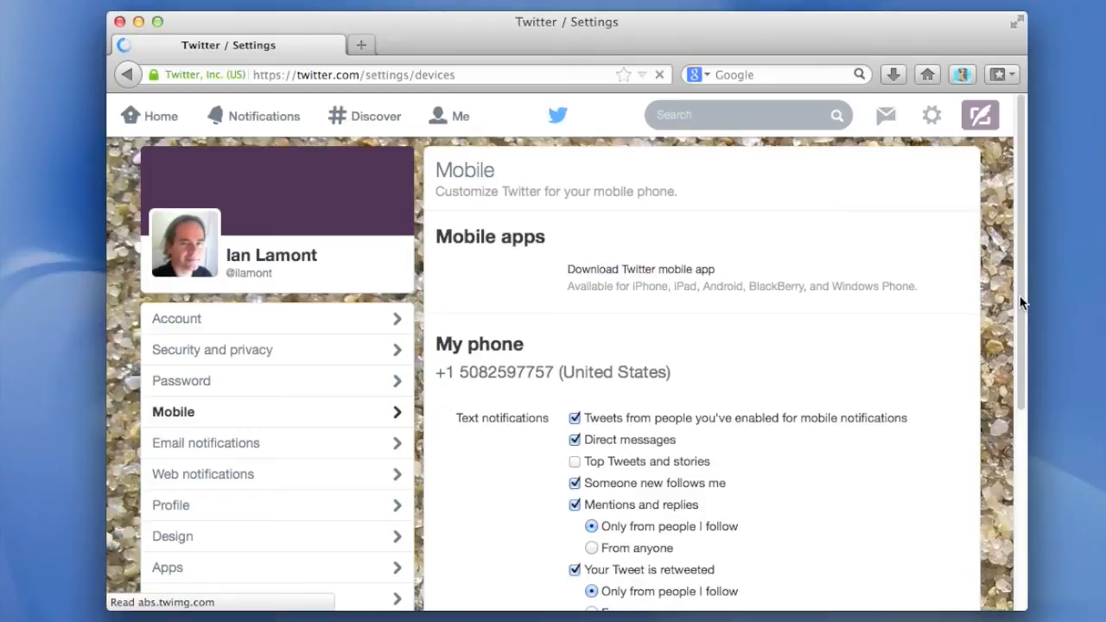
pyautogui.scroll(-3)
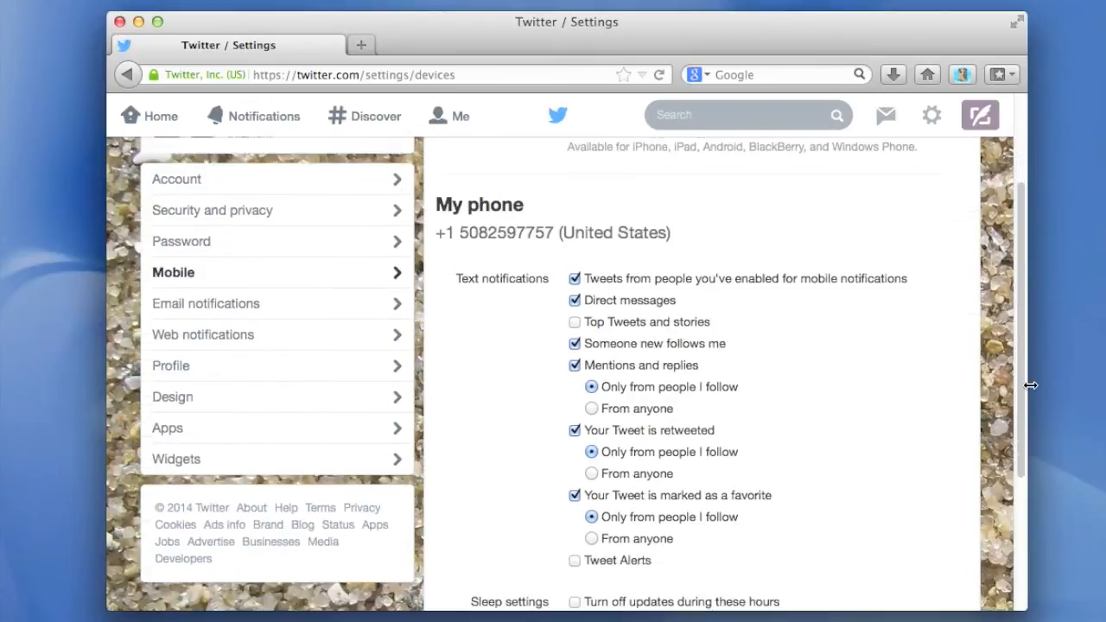
pyautogui.scroll(-3)
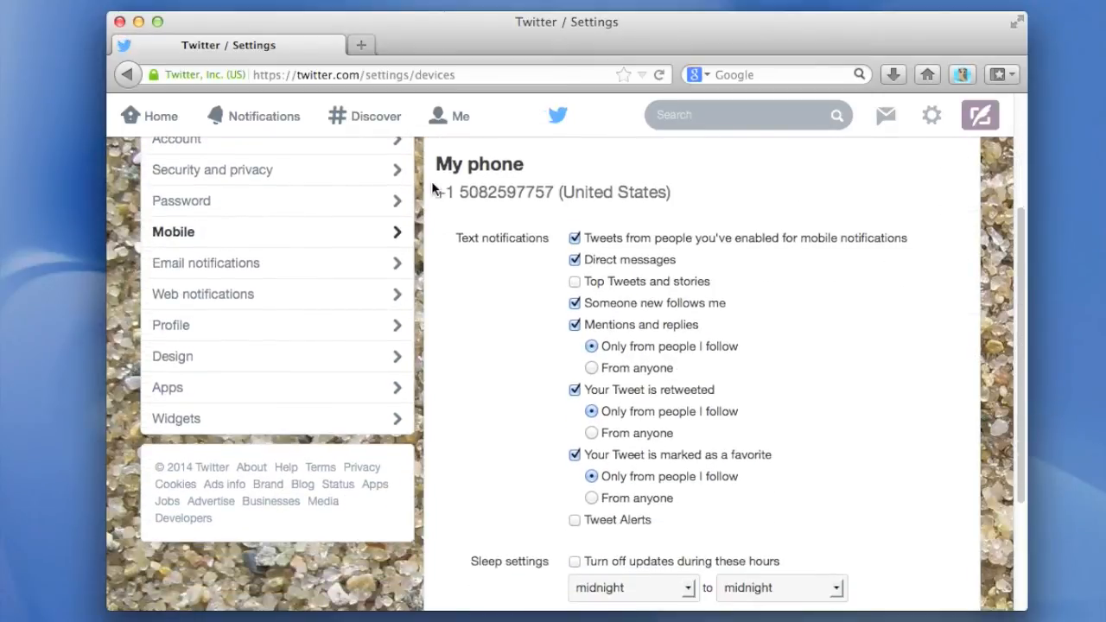
pyautogui.moveTo(578, 277)
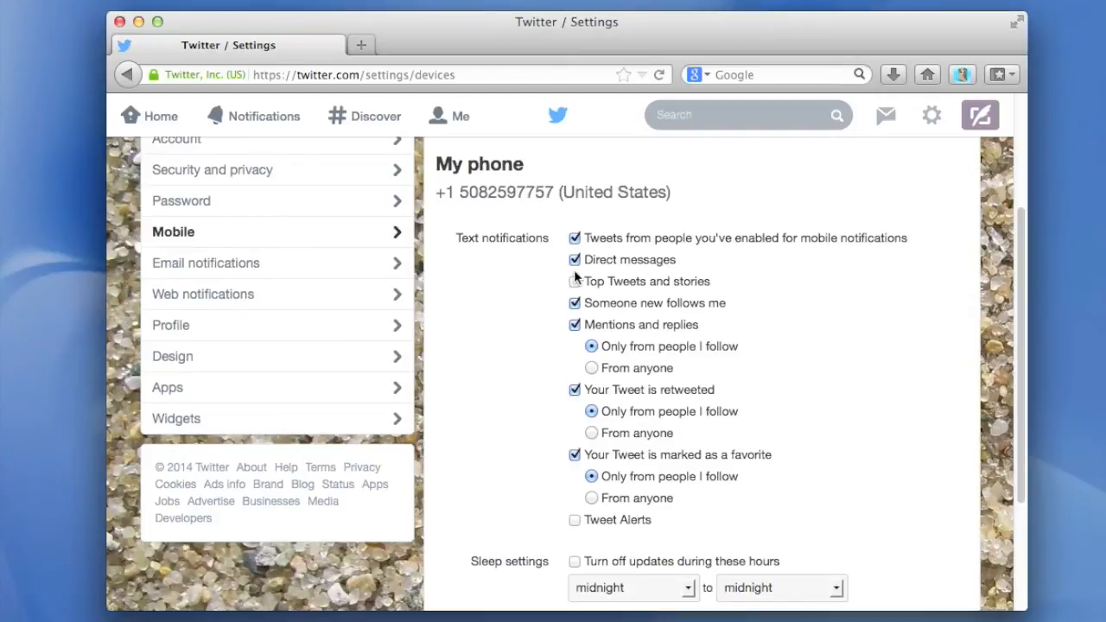
pyautogui.click(575, 281)
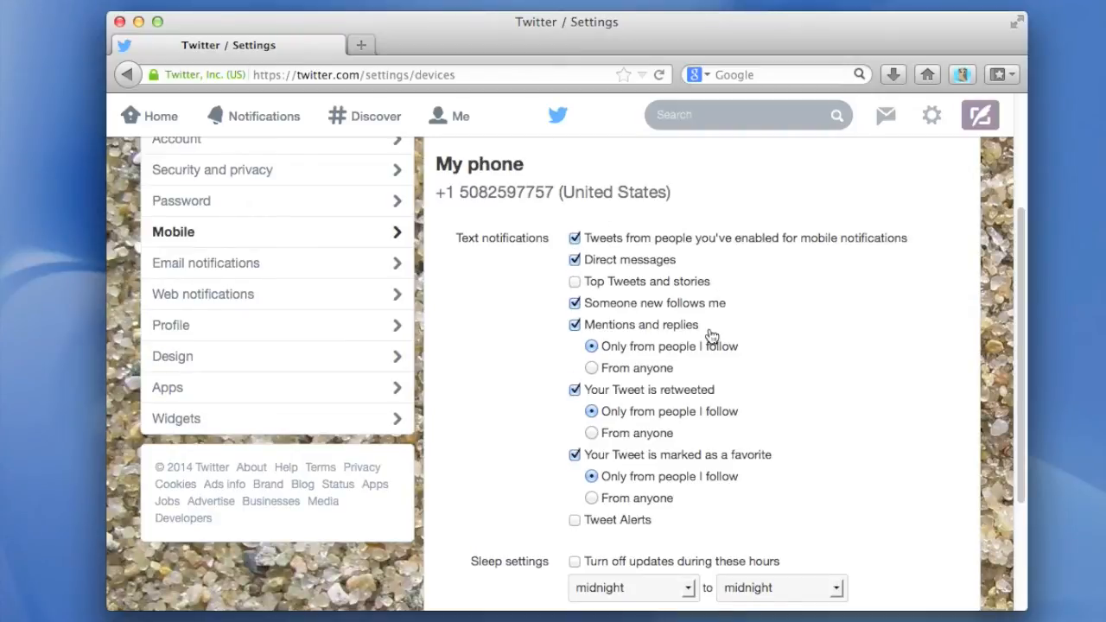
pyautogui.moveTo(923, 407)
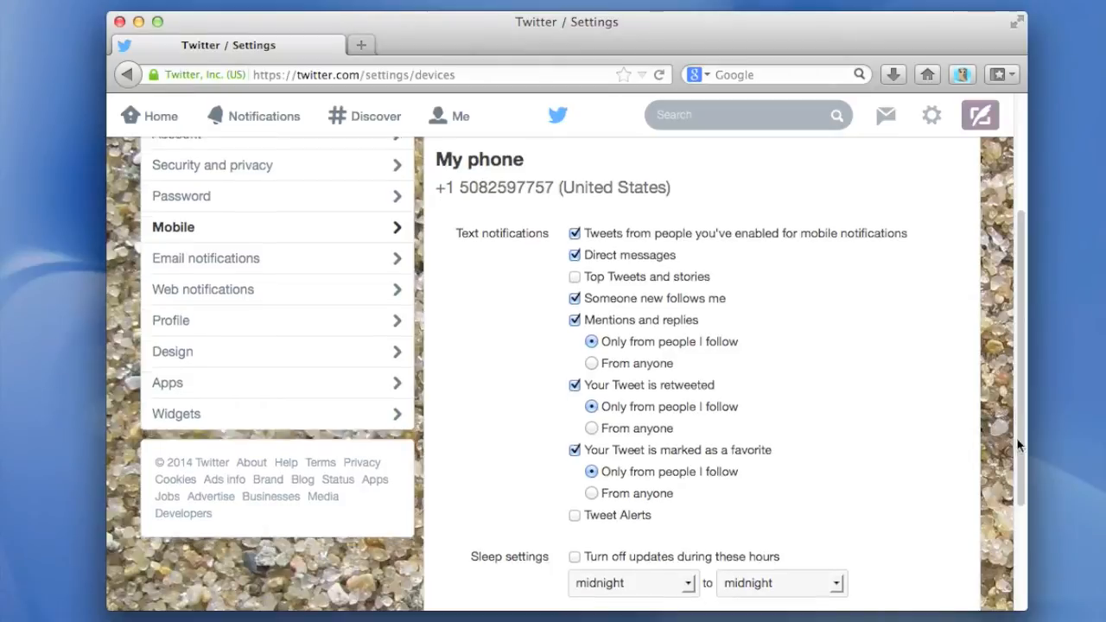
pyautogui.scroll(3)
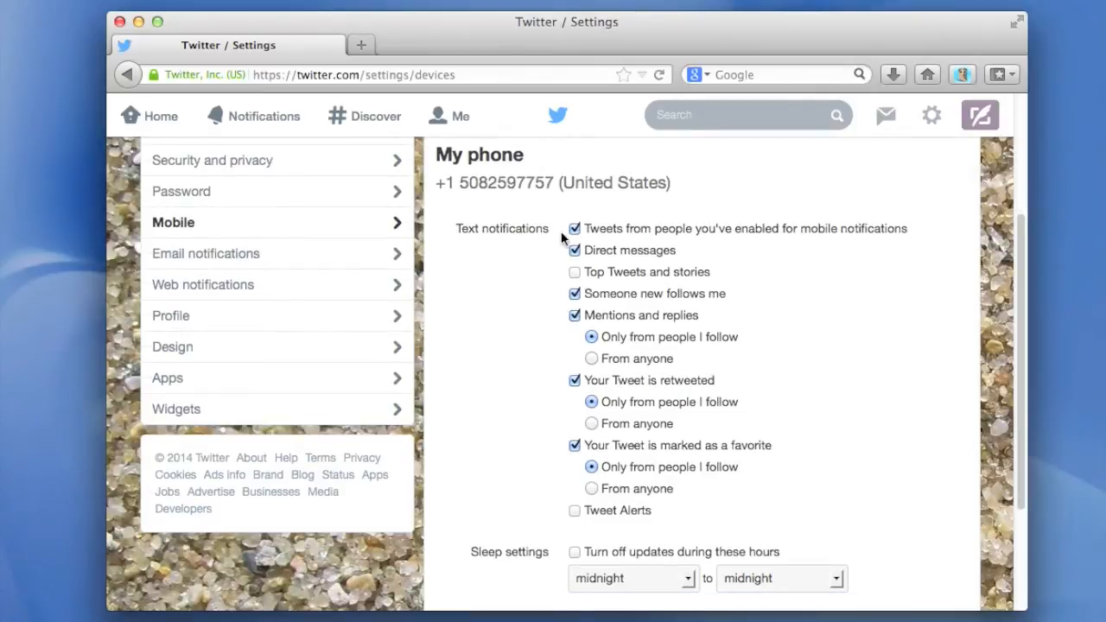
pyautogui.moveTo(577, 257)
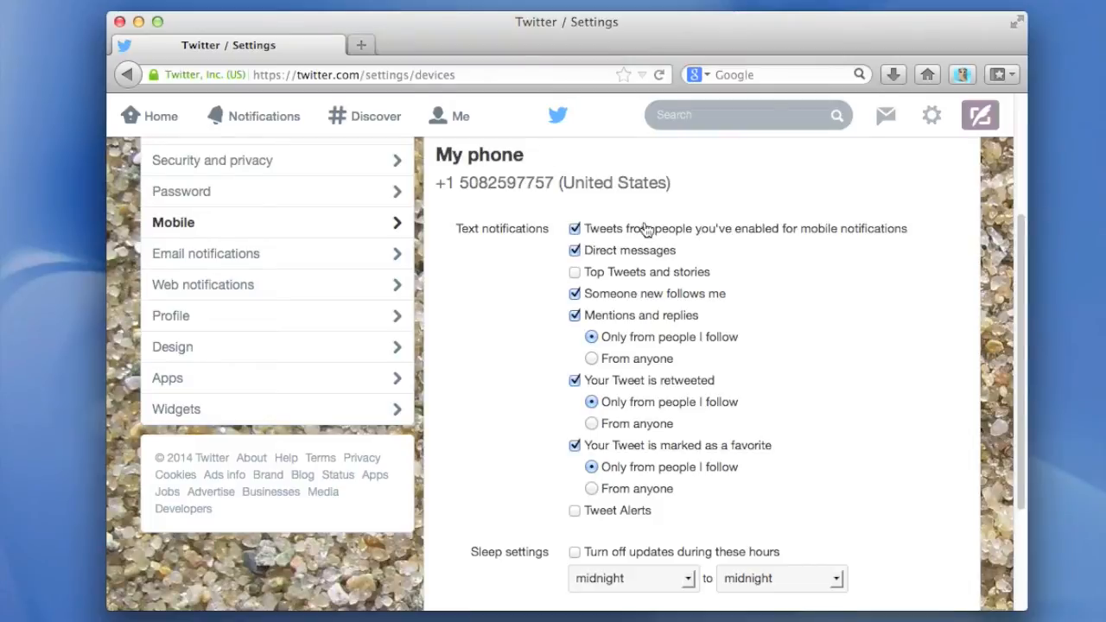
pyautogui.moveTo(632, 301)
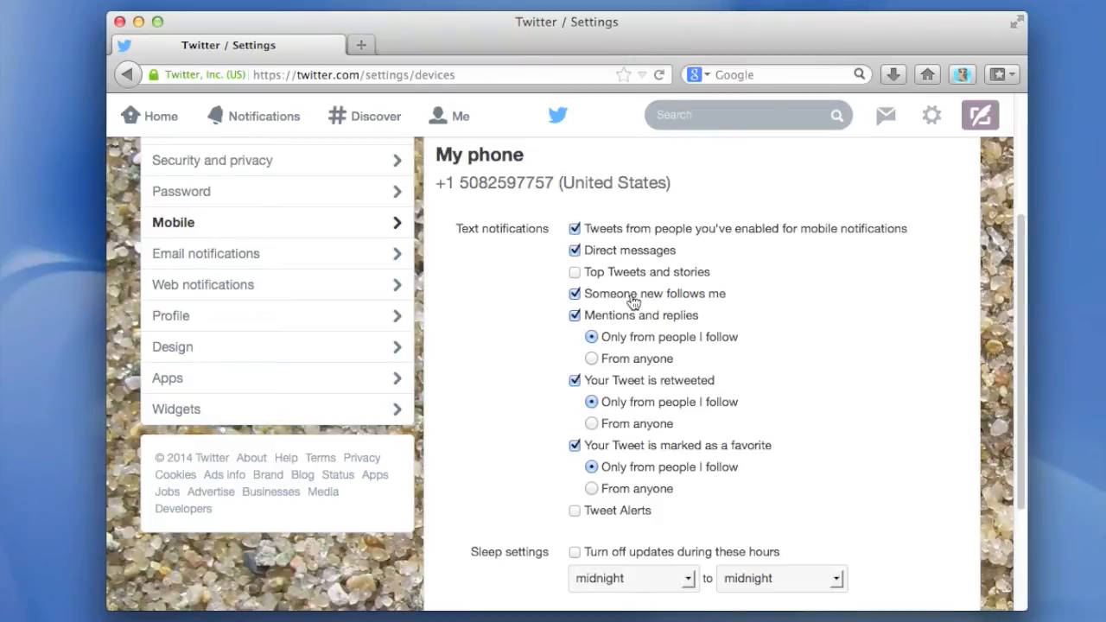
# Uncheck texts for new followers, retweets and favorites, keeping Tweets, DMs and mentions
pyautogui.click(575, 293)
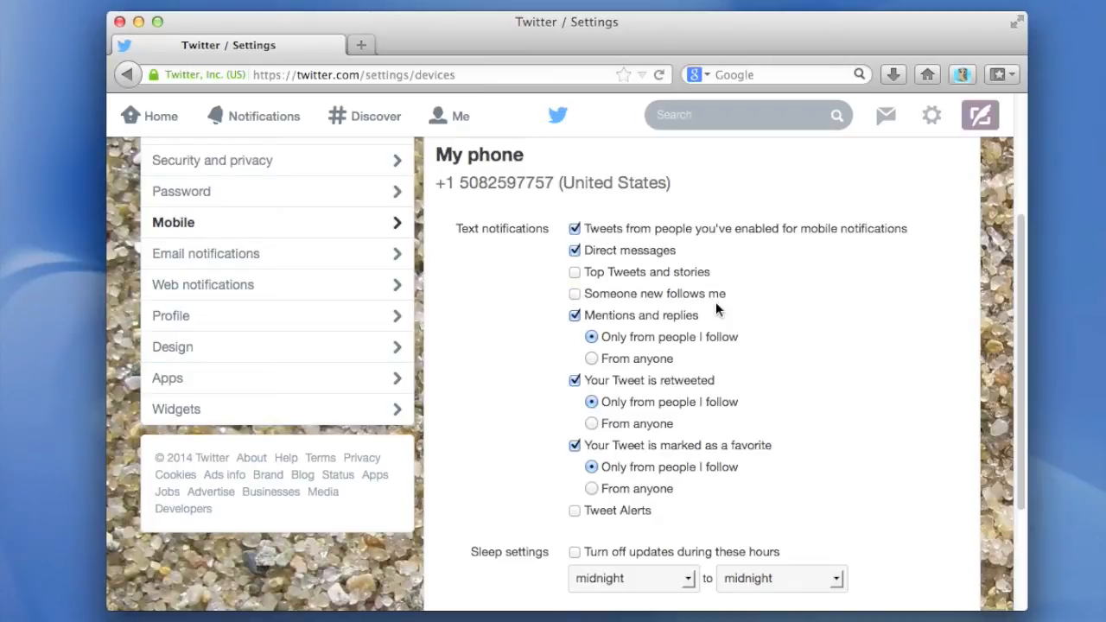
pyautogui.moveTo(713, 317)
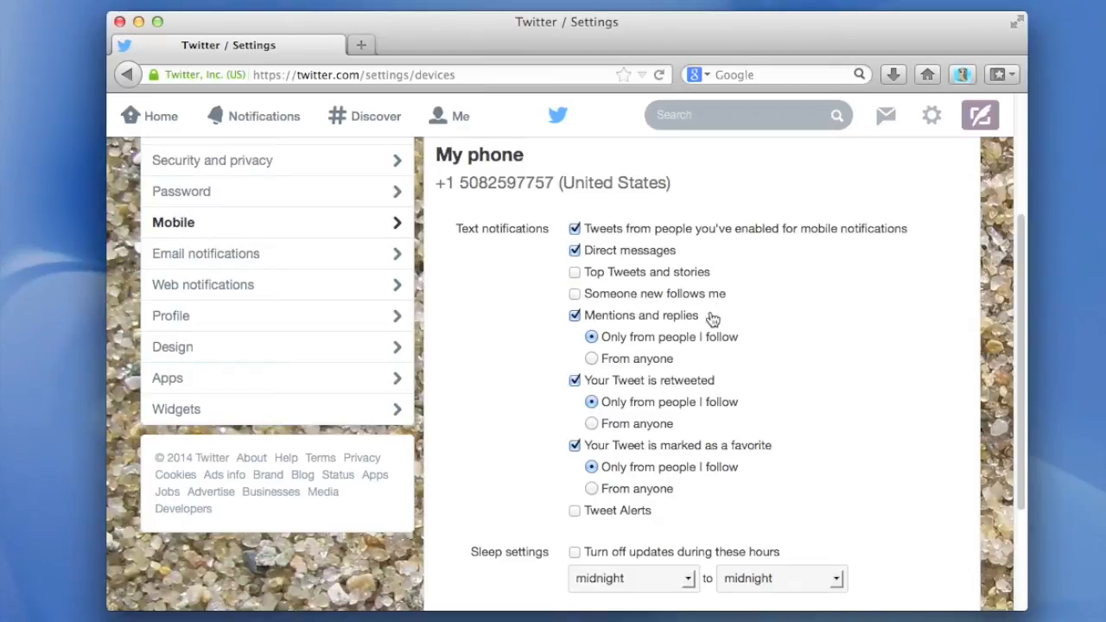
pyautogui.moveTo(668, 330)
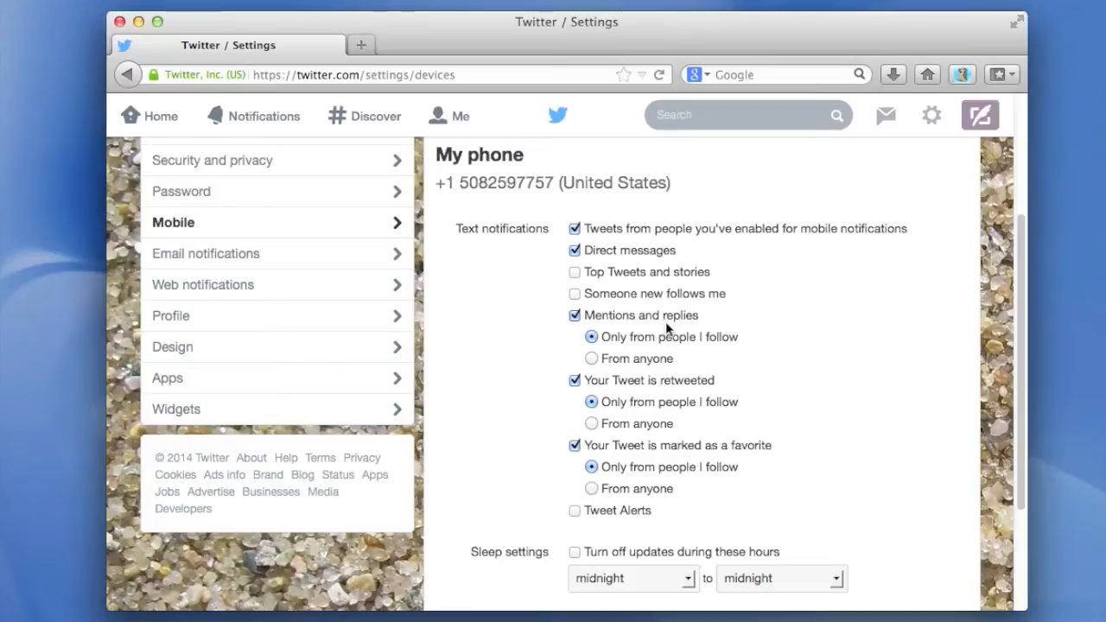
pyautogui.moveTo(690, 340)
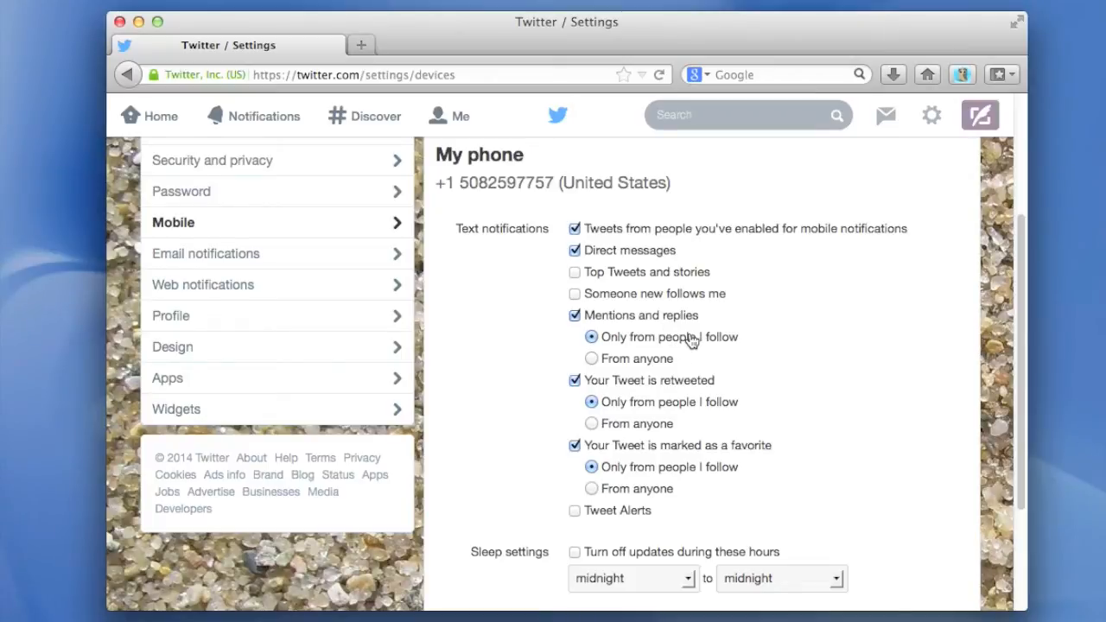
pyautogui.moveTo(625, 387)
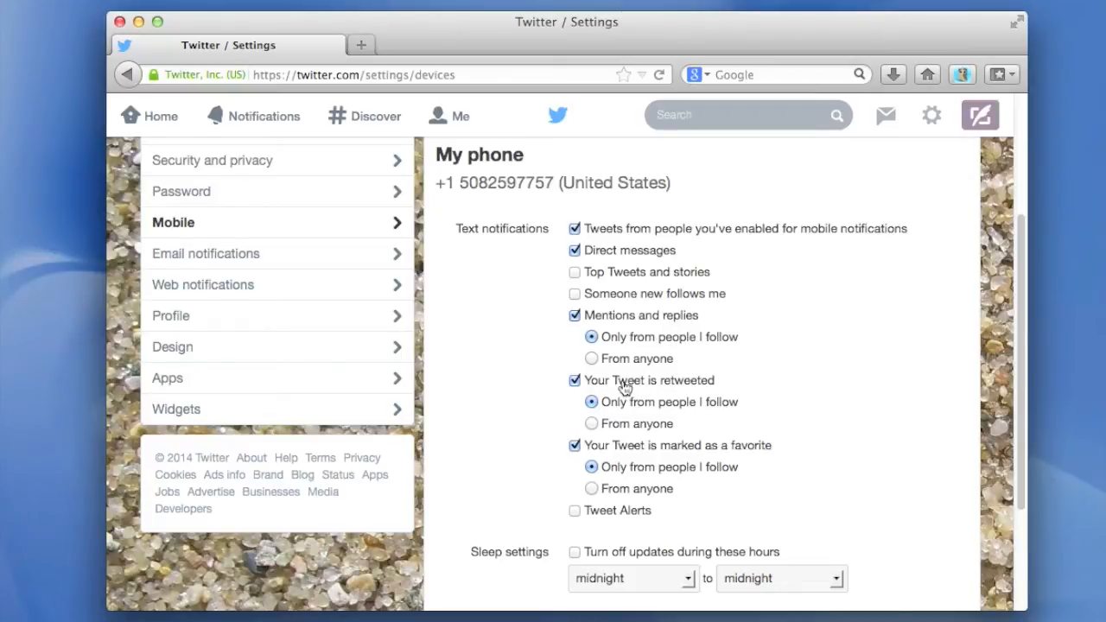
pyautogui.click(575, 381)
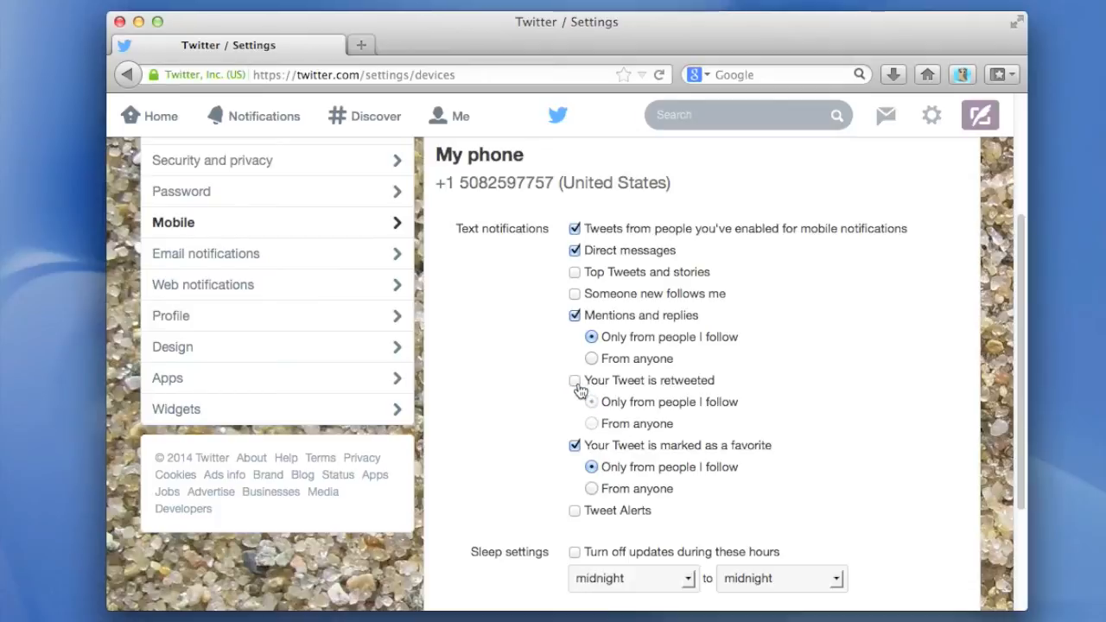
pyautogui.click(575, 445)
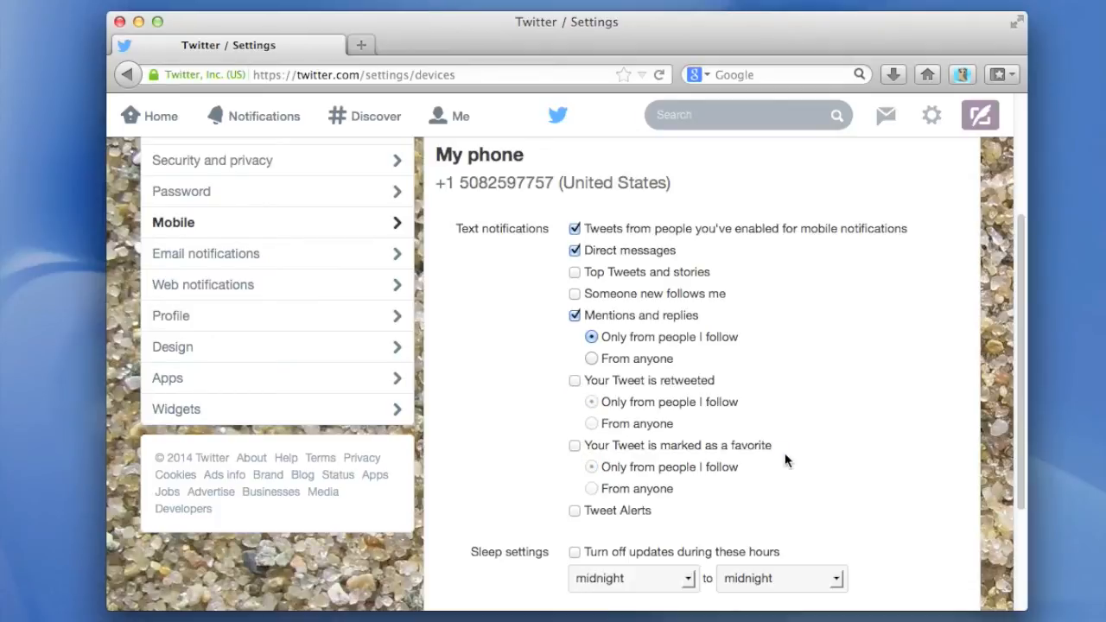
pyautogui.moveTo(1020, 445)
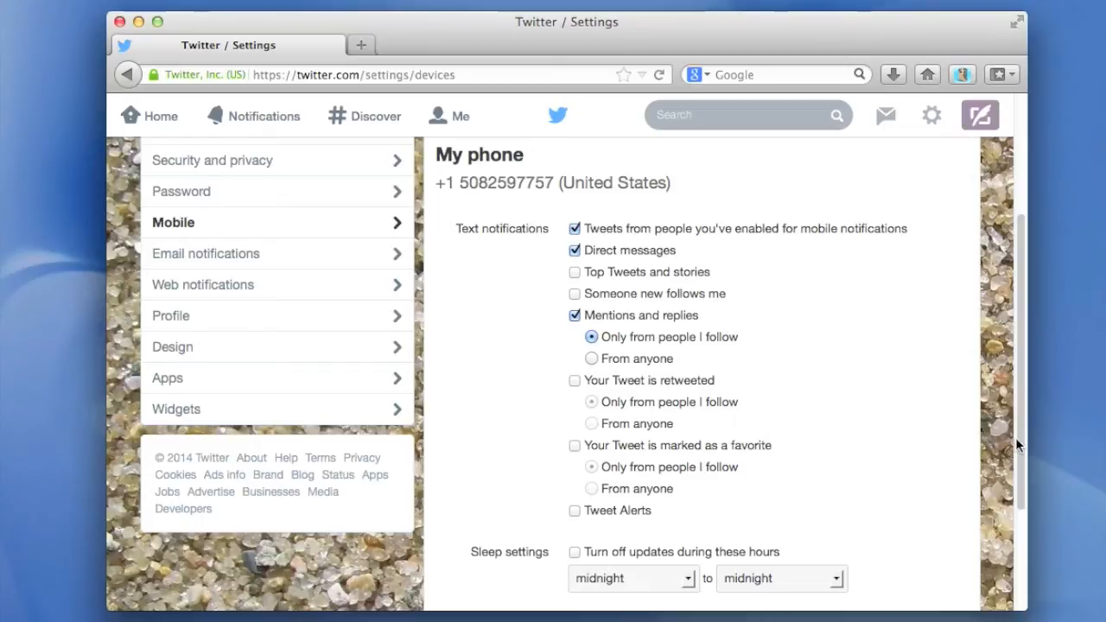
pyautogui.scroll(-3)
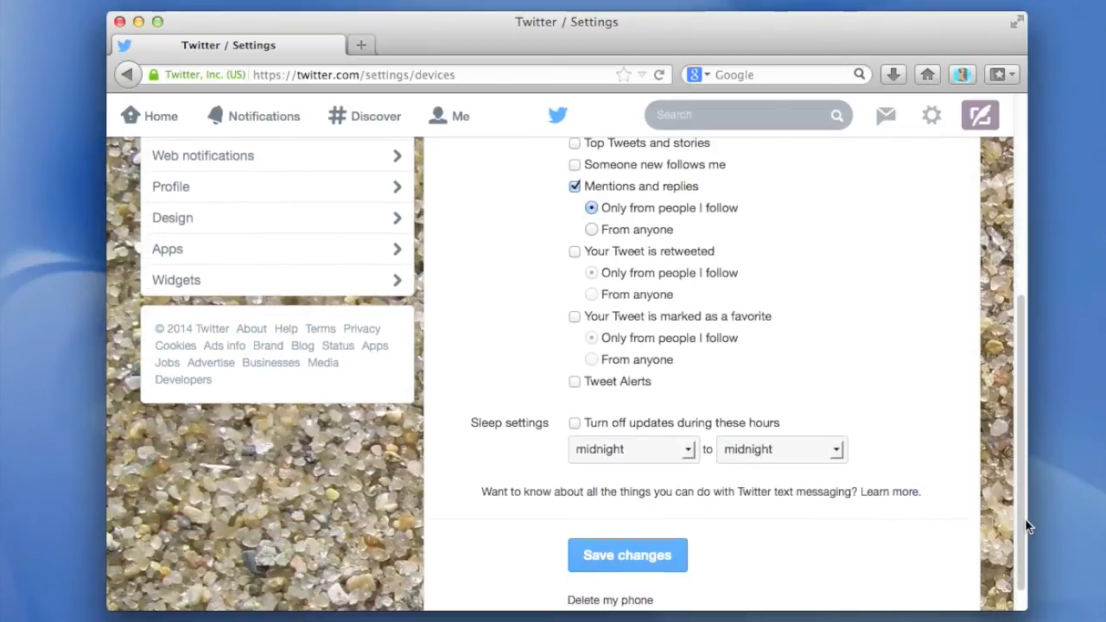
pyautogui.moveTo(1028, 521)
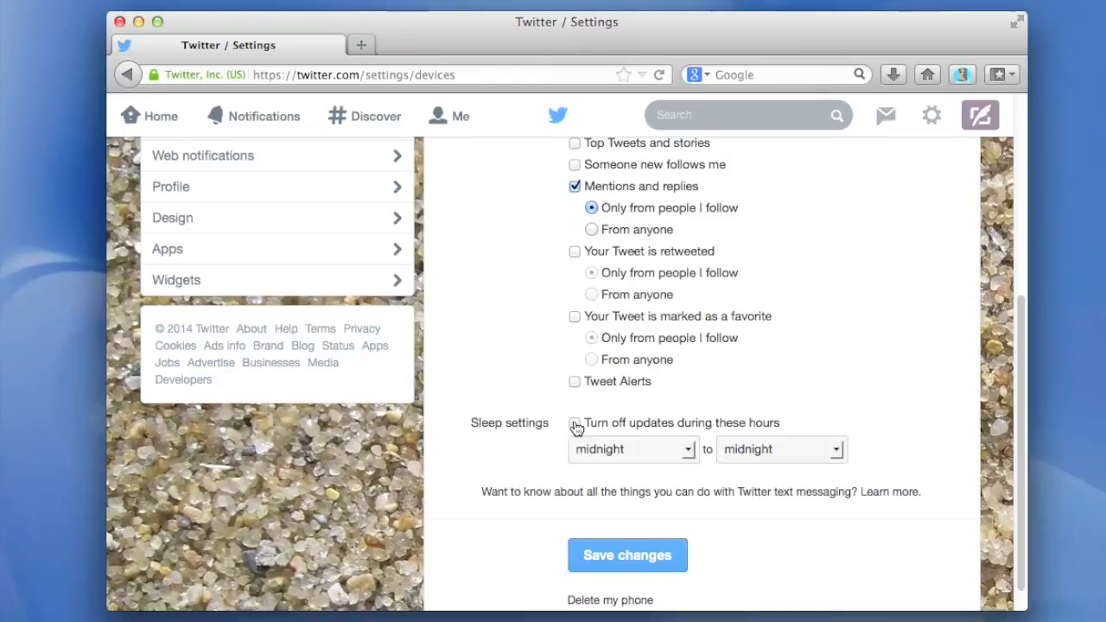
# Enable 'Turn off updates during these hours' from 9 PM to 7 AM
pyautogui.click(687, 449)
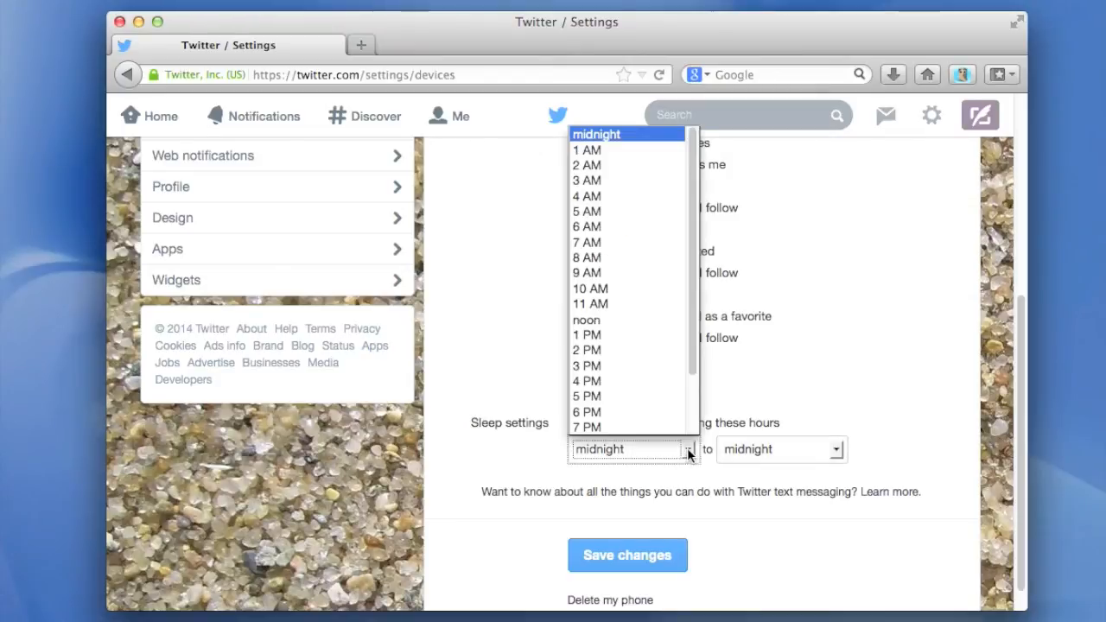
pyautogui.scroll(-3)
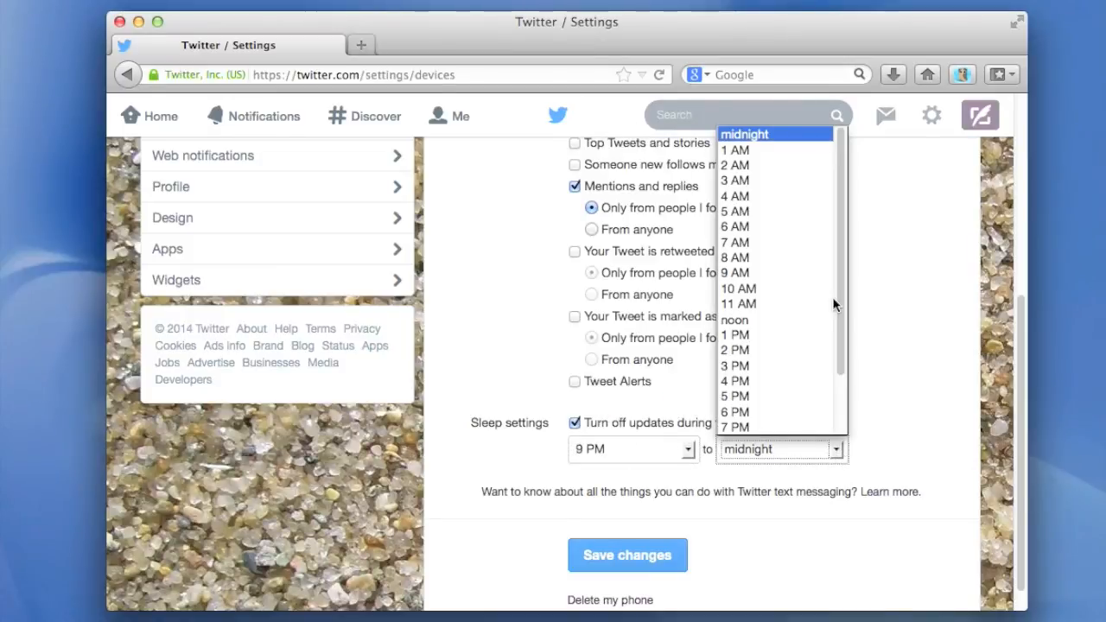
pyautogui.moveTo(774, 226)
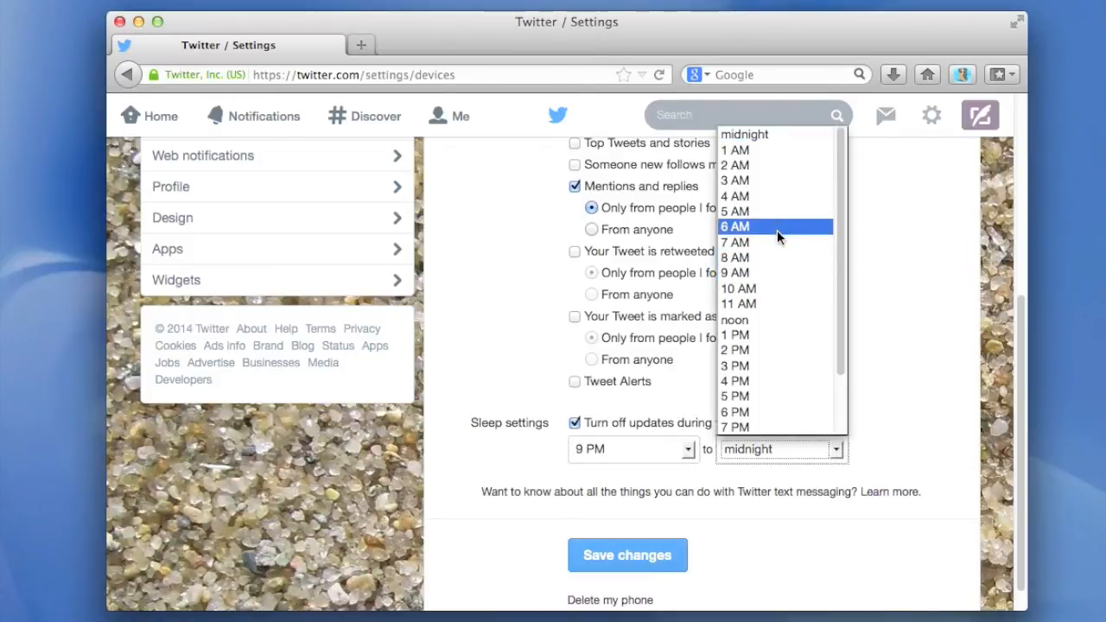
pyautogui.click(737, 242)
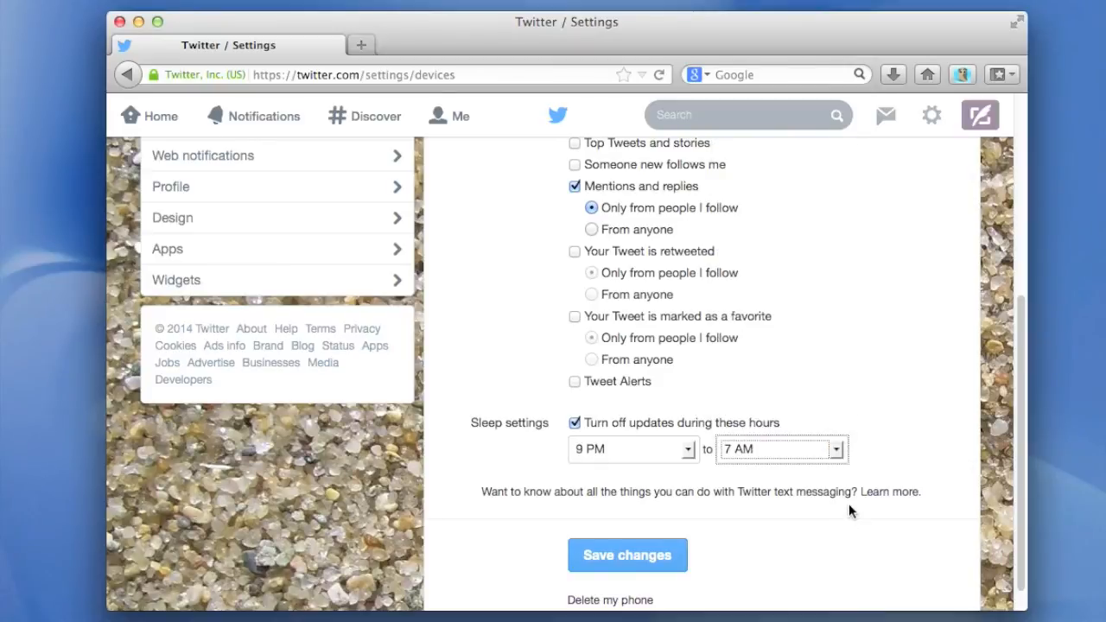
pyautogui.moveTo(627, 555)
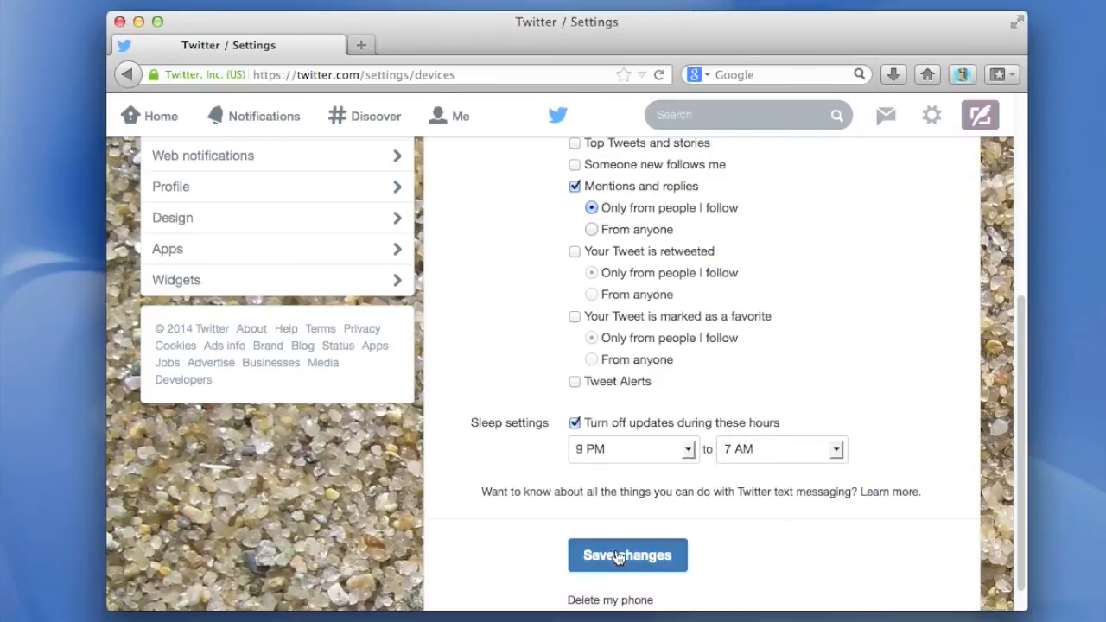
# Save the mobile notification and sleep-hour changes until Twitter confirms the update
pyautogui.click(628, 555)
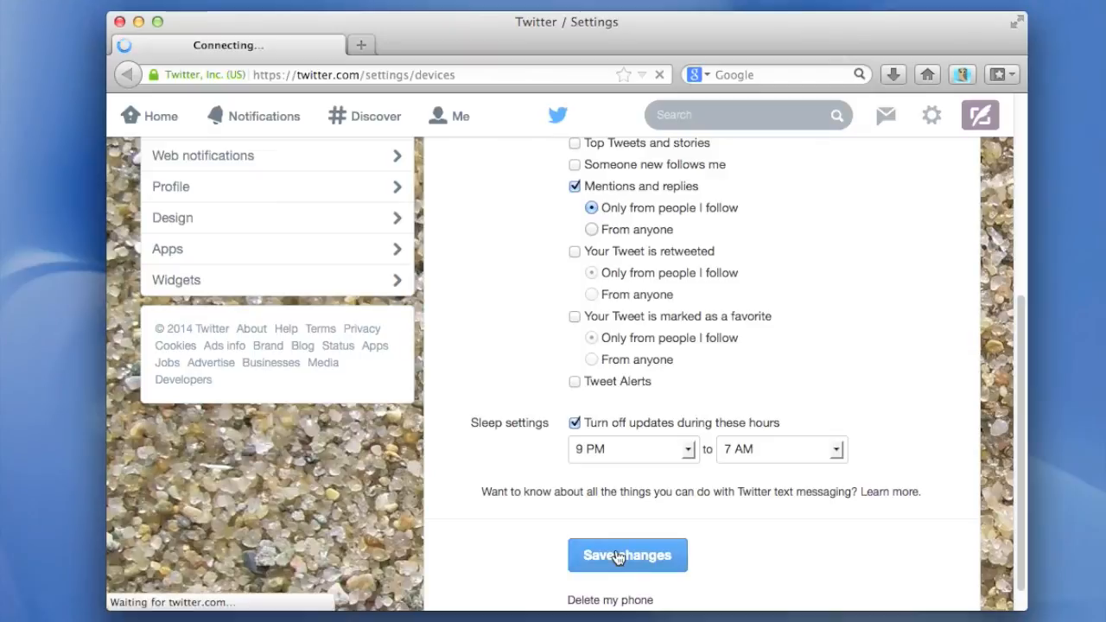
pyautogui.click(627, 555)
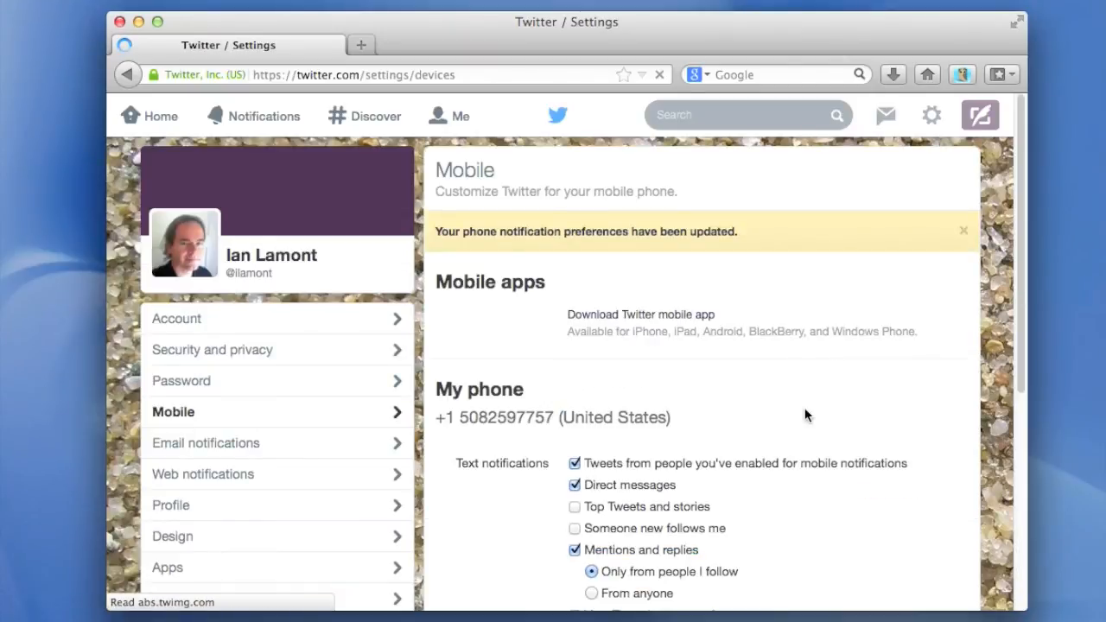
pyautogui.moveTo(817, 410)
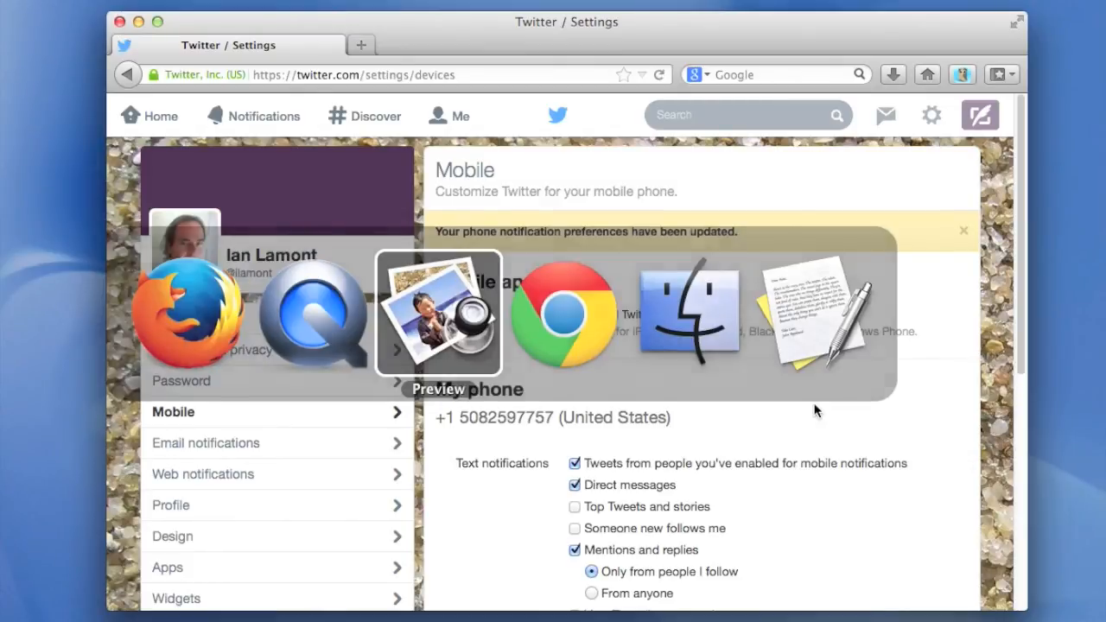
# Bring Preview's twitter_cover_1000px_wide_new.jpg book cover in front of the browser
pyautogui.click(438, 313)
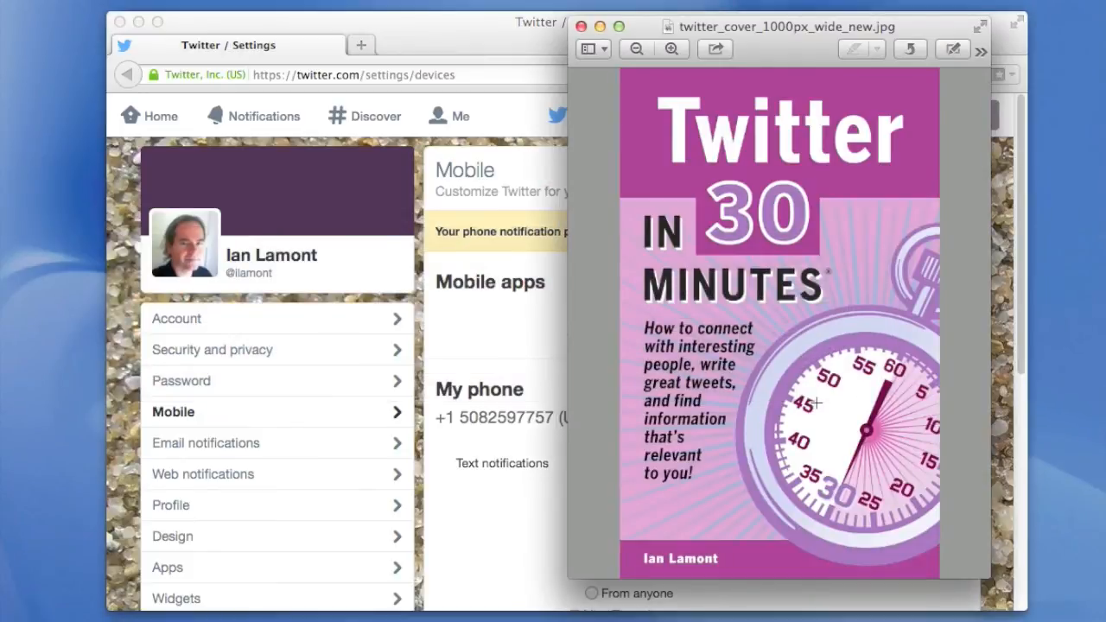
pyautogui.moveTo(806, 398)
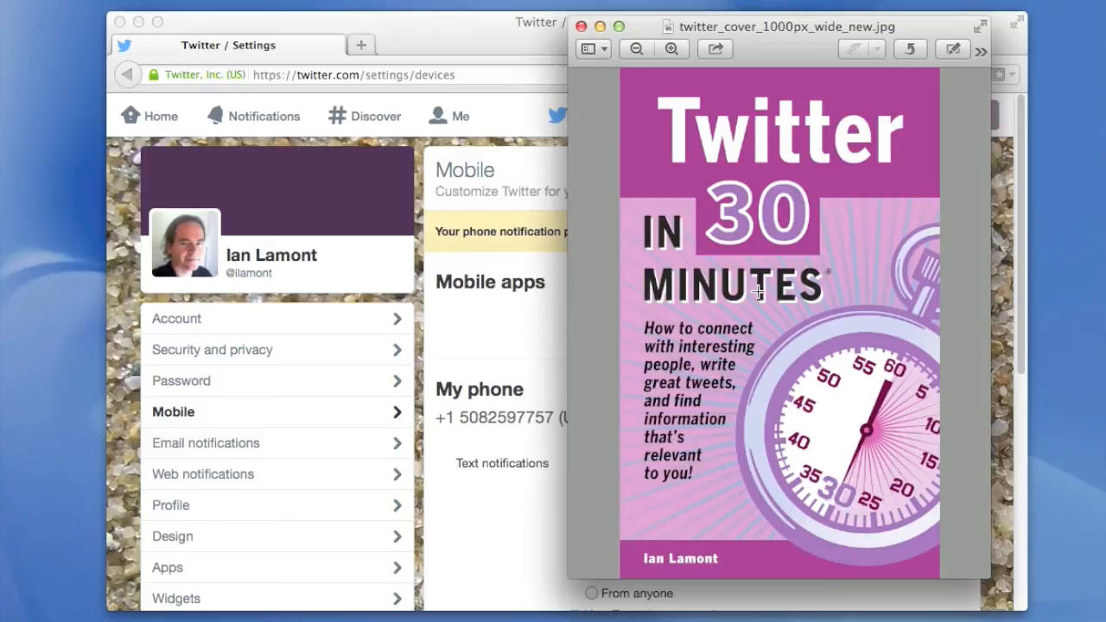
pyautogui.moveTo(752, 292)
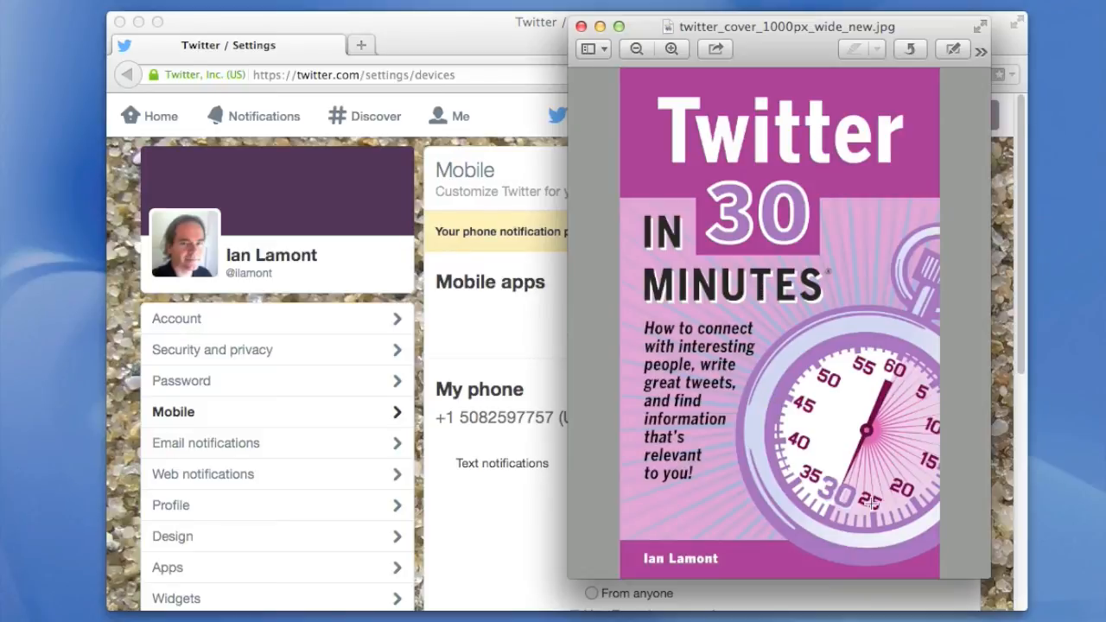
pyautogui.moveTo(963, 570)
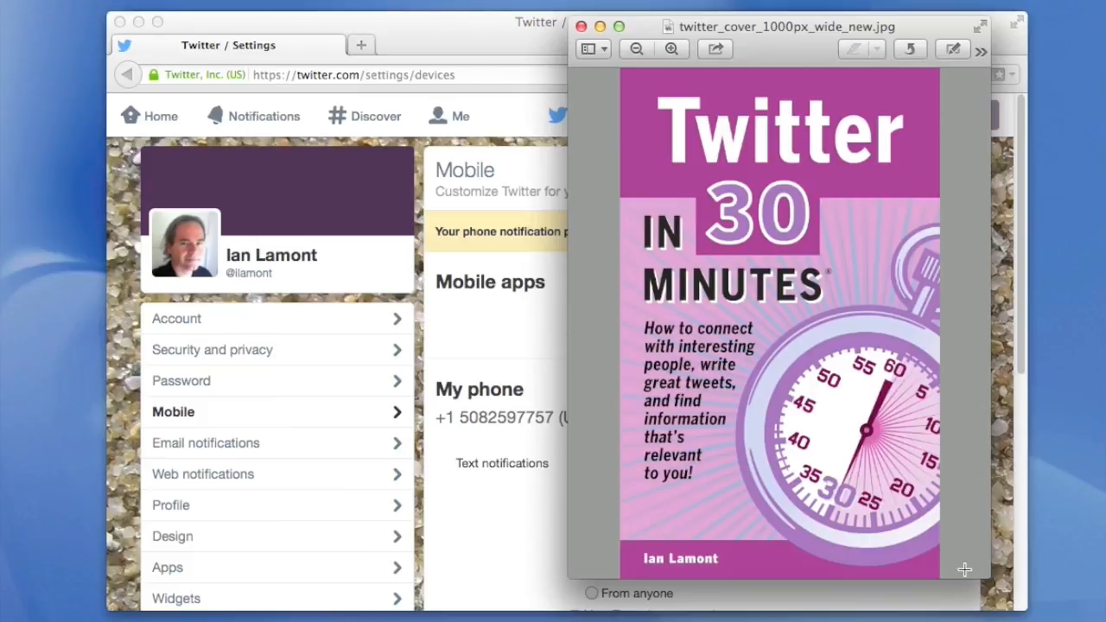